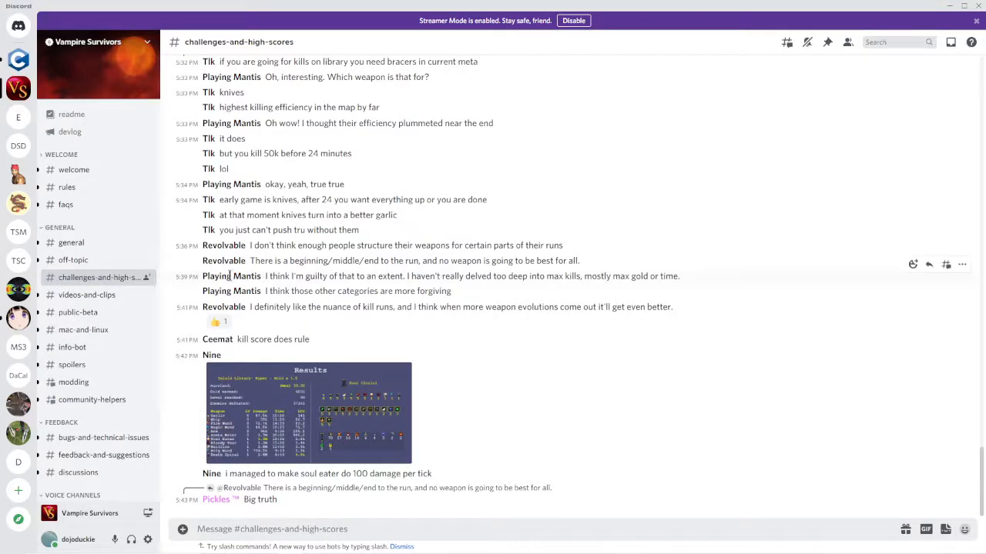
Step: Open the vsleaderboard.azurewebsites.net link from the channel's pinned messages
{"action": "left_click", "coordinate": [827, 43]}
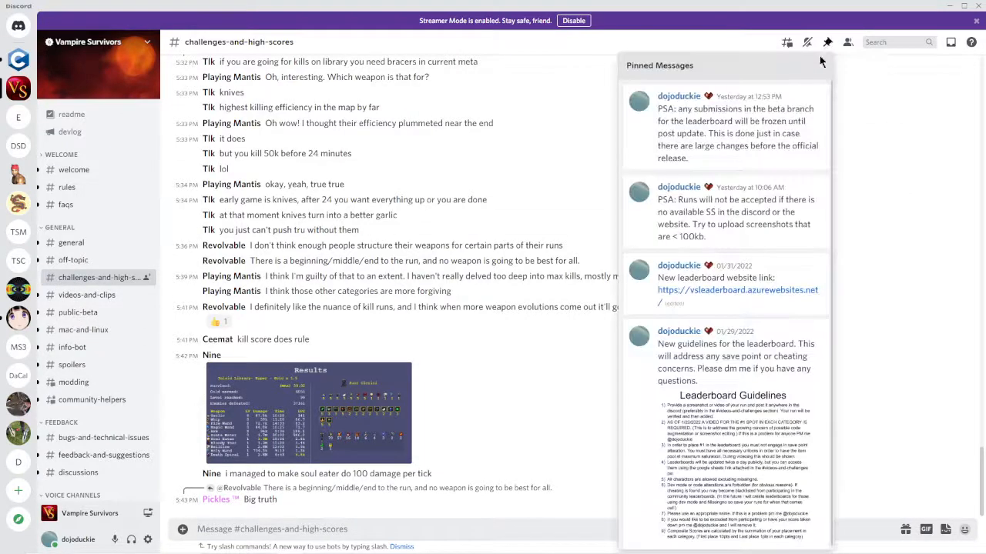
{"action": "mouse_move", "coordinate": [767, 299]}
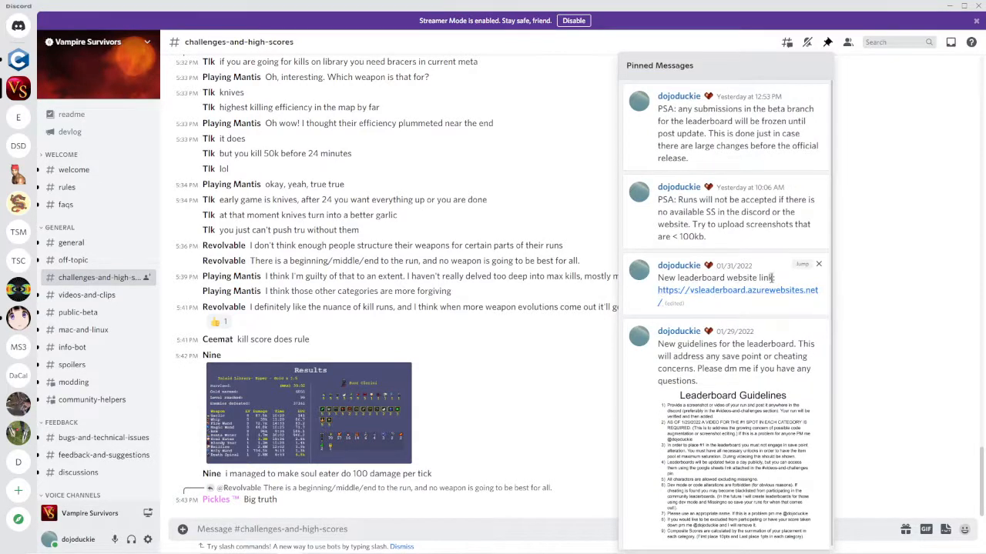
{"action": "left_click", "coordinate": [737, 290]}
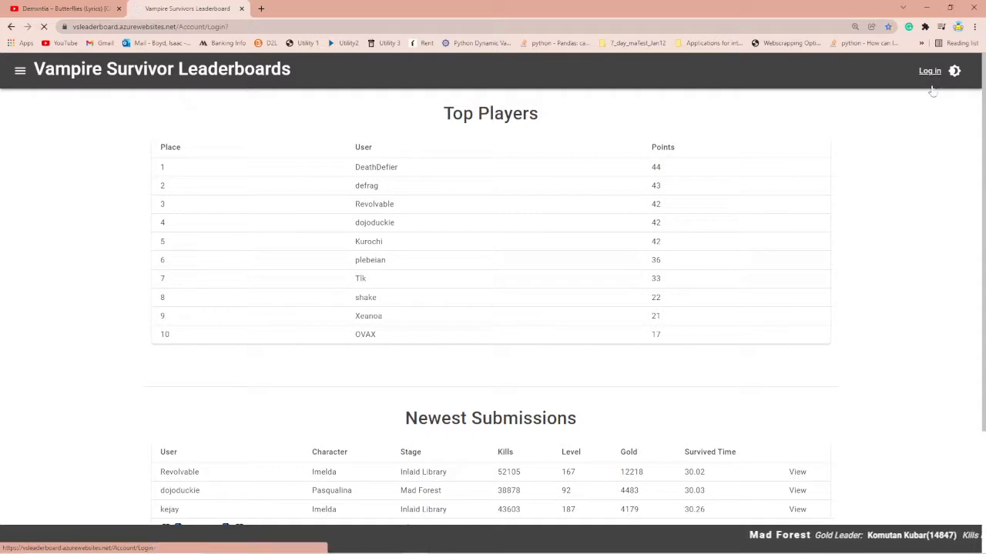
Step: Log in and authorize the leaderboard site on the Discord account
{"action": "left_click", "coordinate": [930, 71]}
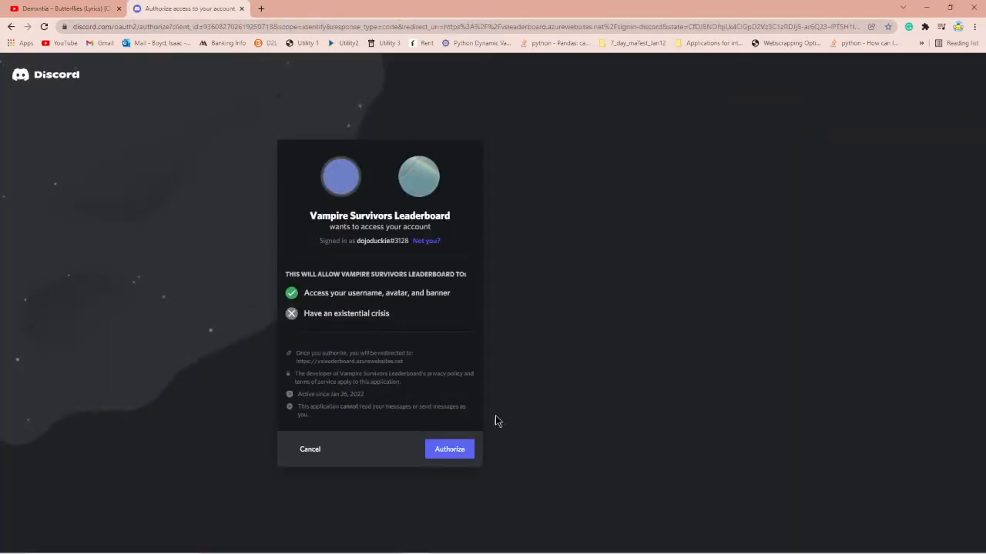
{"action": "mouse_move", "coordinate": [443, 359]}
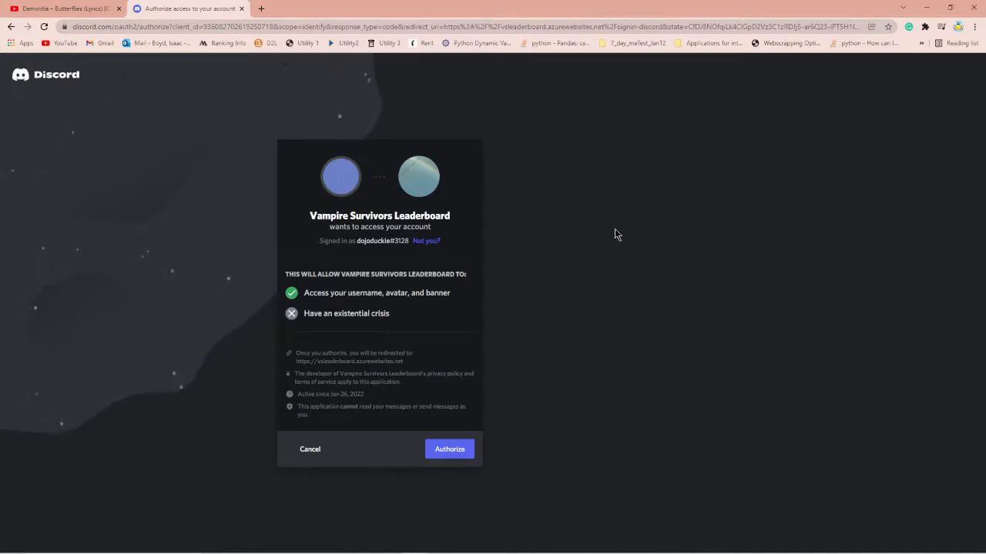
{"action": "mouse_move", "coordinate": [450, 449]}
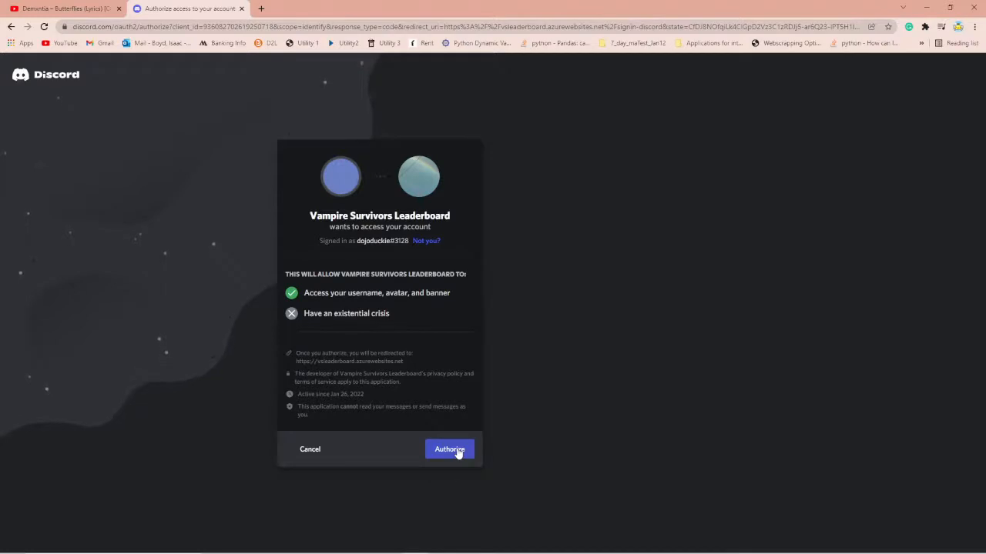
{"action": "left_click", "coordinate": [450, 450]}
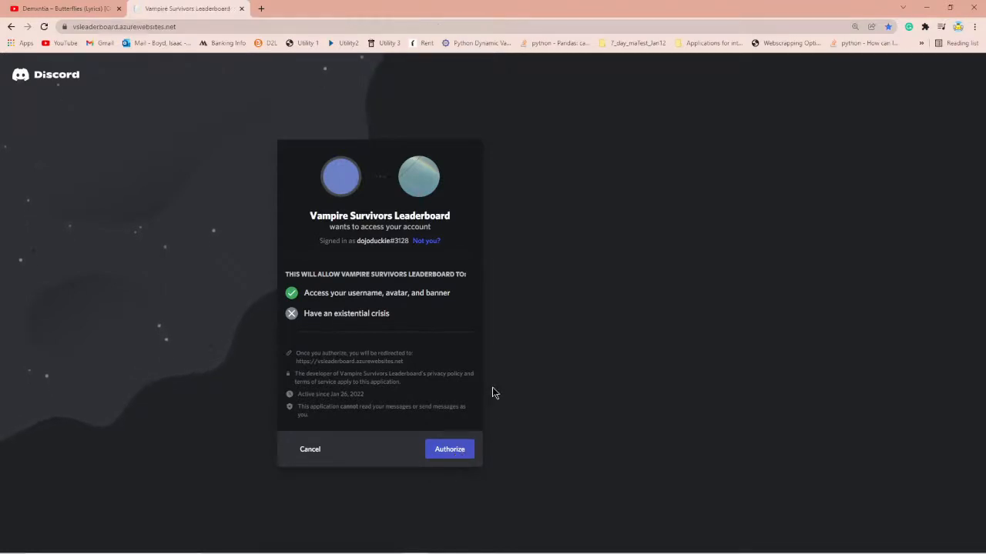
{"action": "left_click", "coordinate": [450, 449]}
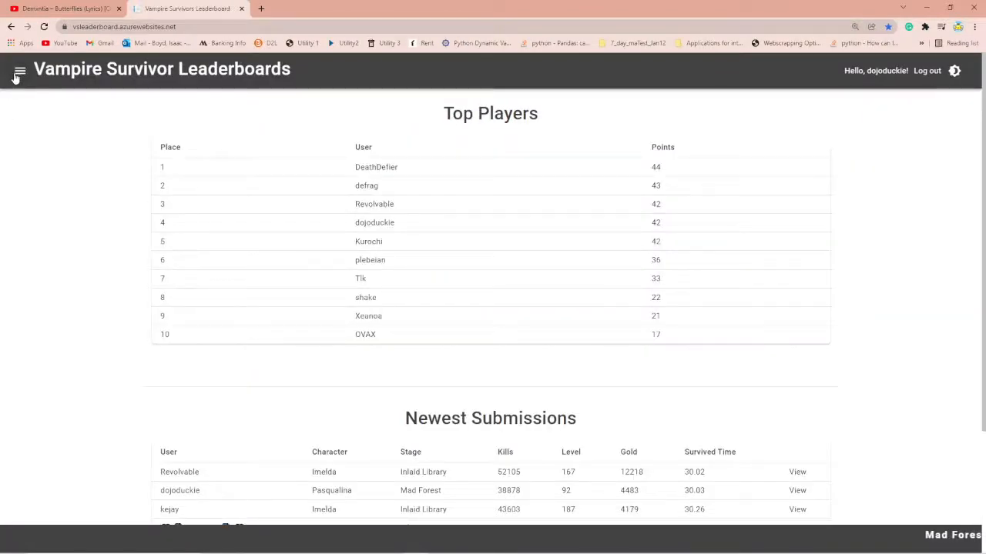
Step: Start a submission for Inlaid Library as Clerici with 9999 kills, gold, level and 30:22 survived
{"action": "left_click", "coordinate": [19, 71]}
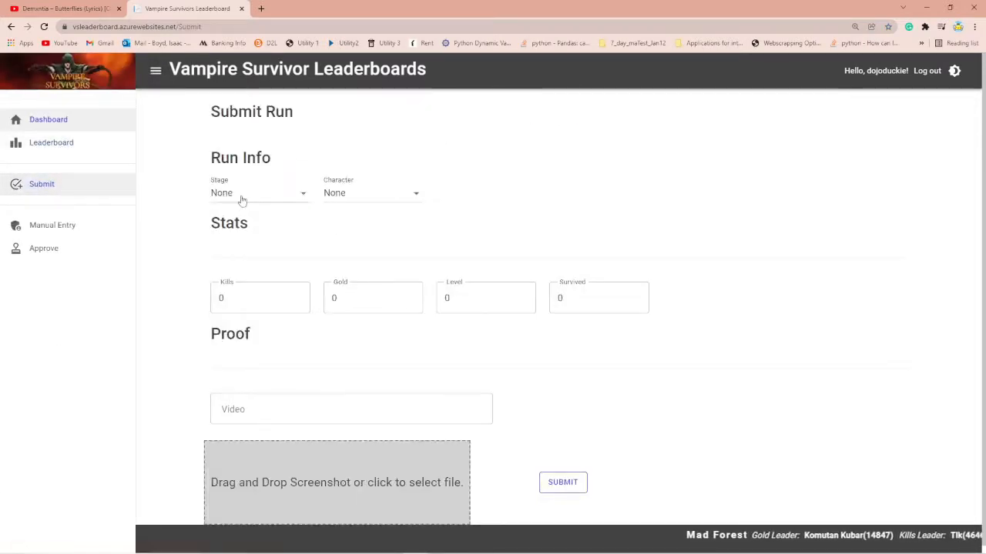
{"action": "left_click", "coordinate": [259, 192]}
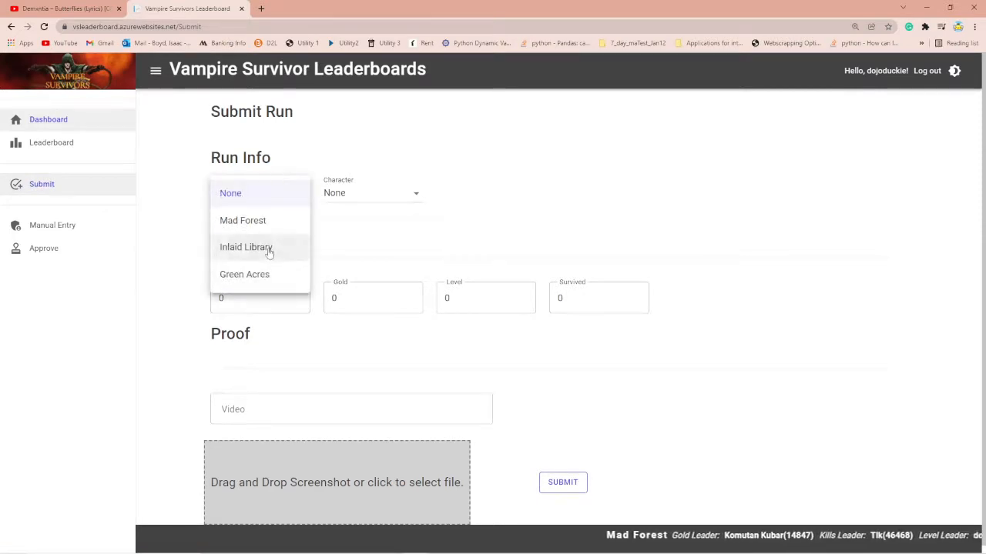
{"action": "left_click", "coordinate": [247, 246]}
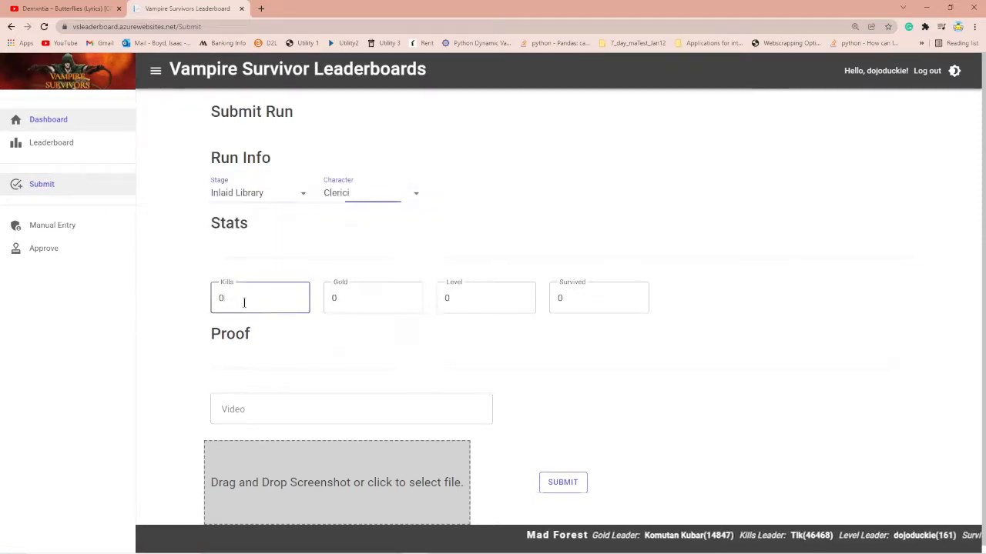
{"action": "type", "text": "9999"}
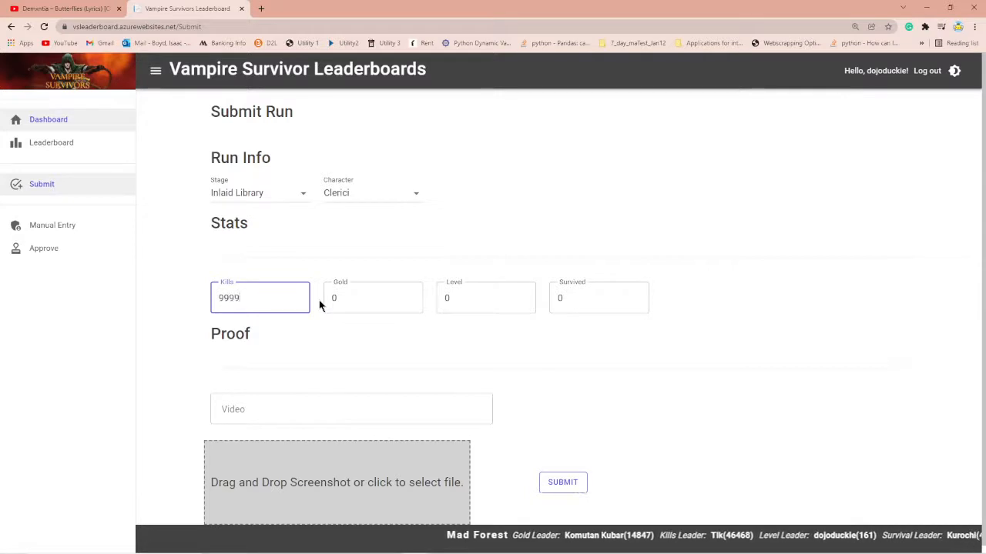
{"action": "type", "text": "9999"}
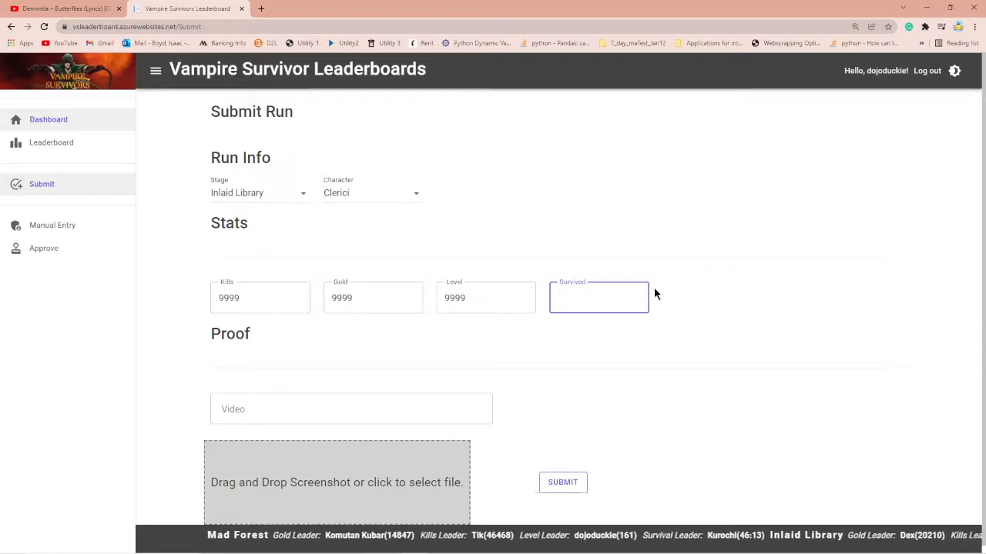
{"action": "type", "text": "30.22"}
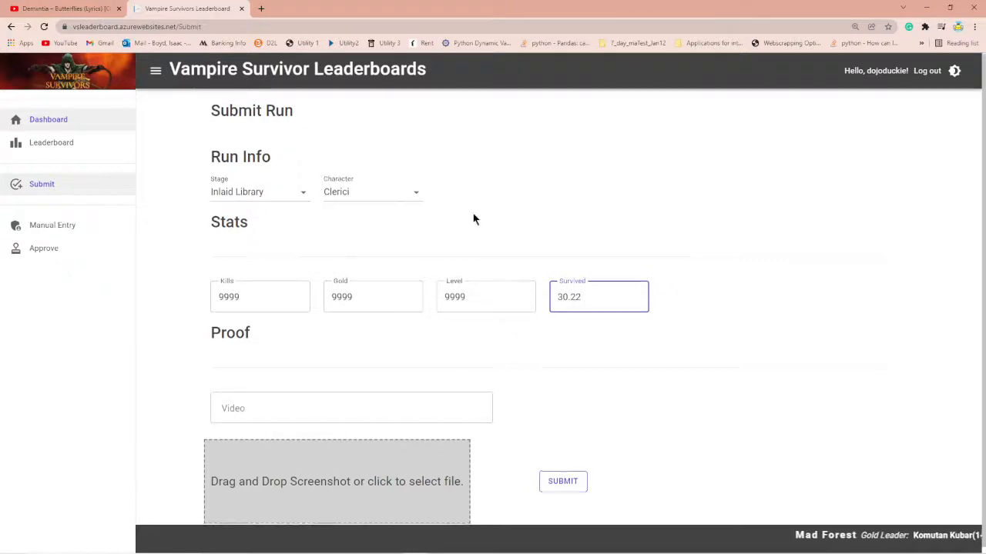
{"action": "left_click", "coordinate": [74, 9]}
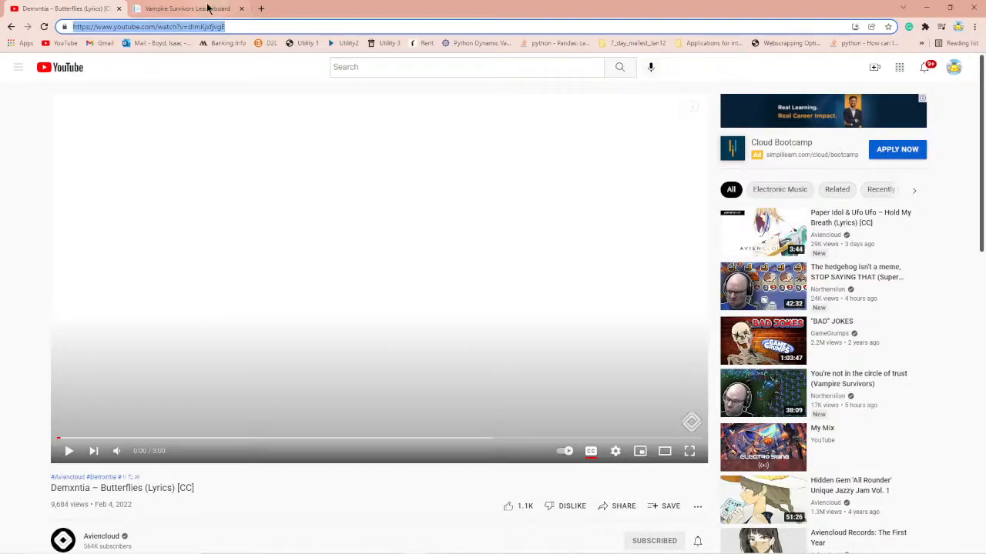
{"action": "left_click", "coordinate": [185, 10]}
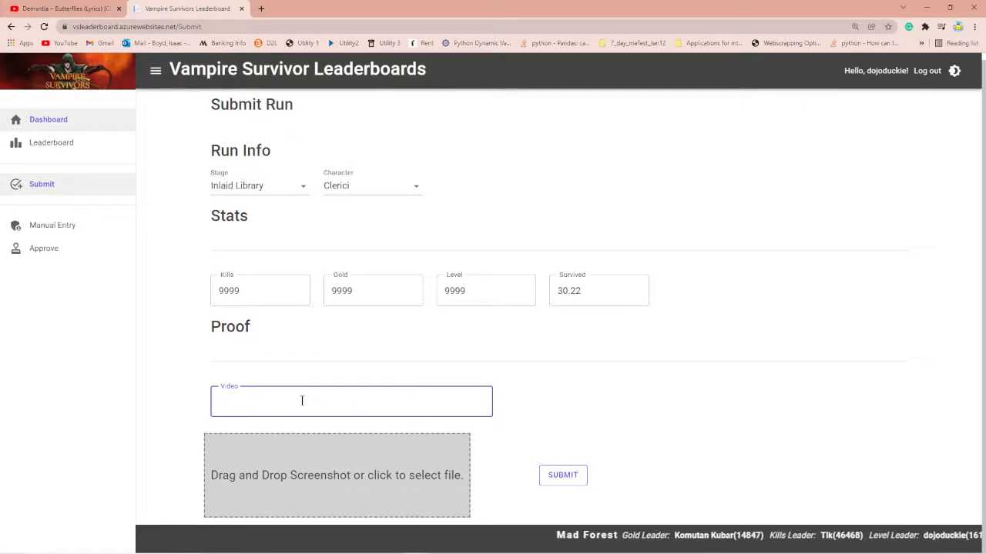
{"action": "type", "text": "https://www.youtube.com/watch?v=dImKjxfjvgE"}
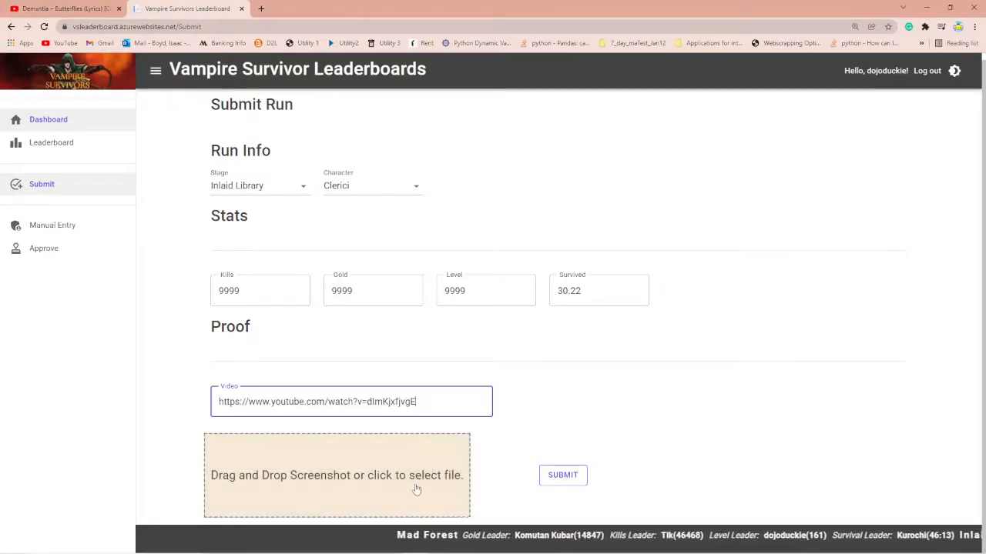
Step: Attach the results JPG from Downloads as the screenshot proof in the drop zone
{"action": "left_click", "coordinate": [336, 474]}
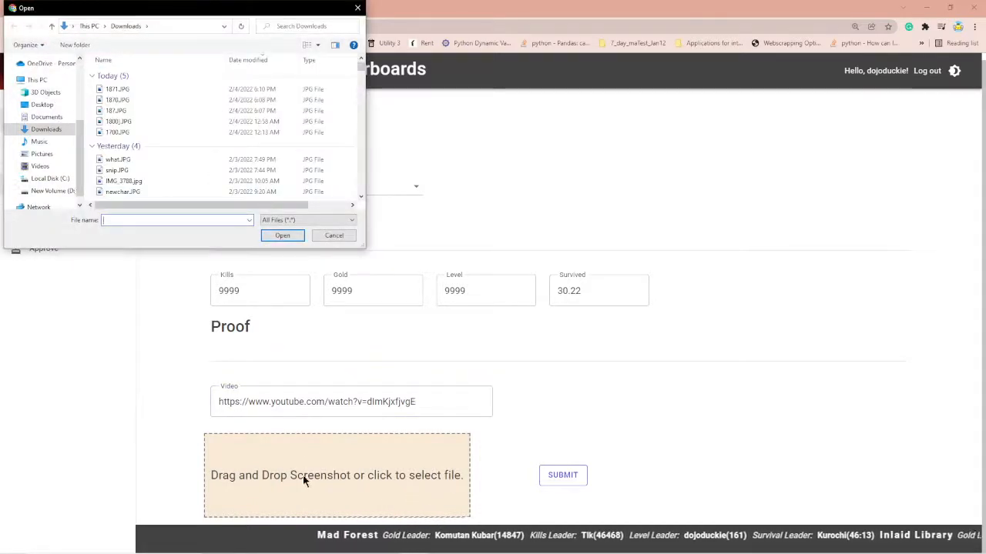
{"action": "mouse_move", "coordinate": [123, 191]}
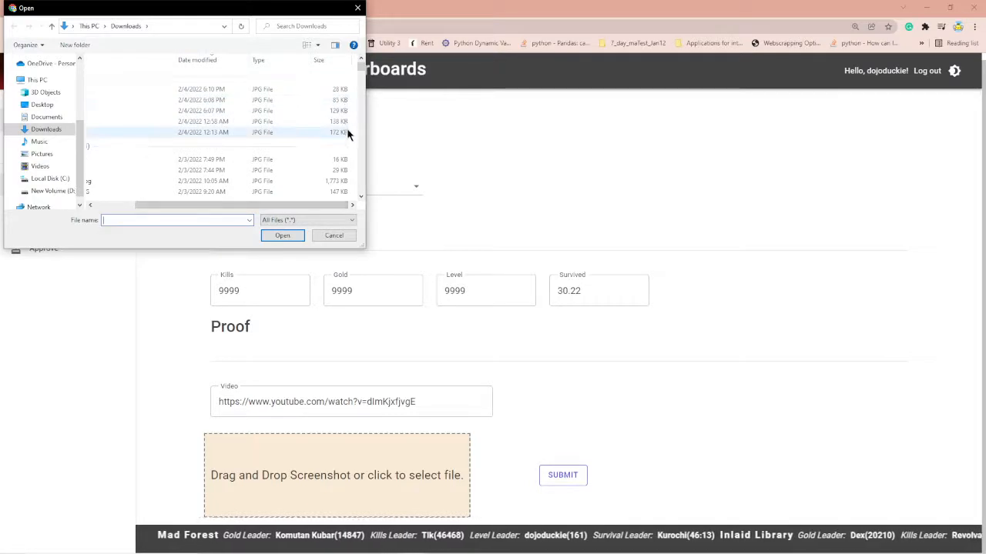
{"action": "left_click", "coordinate": [216, 89]}
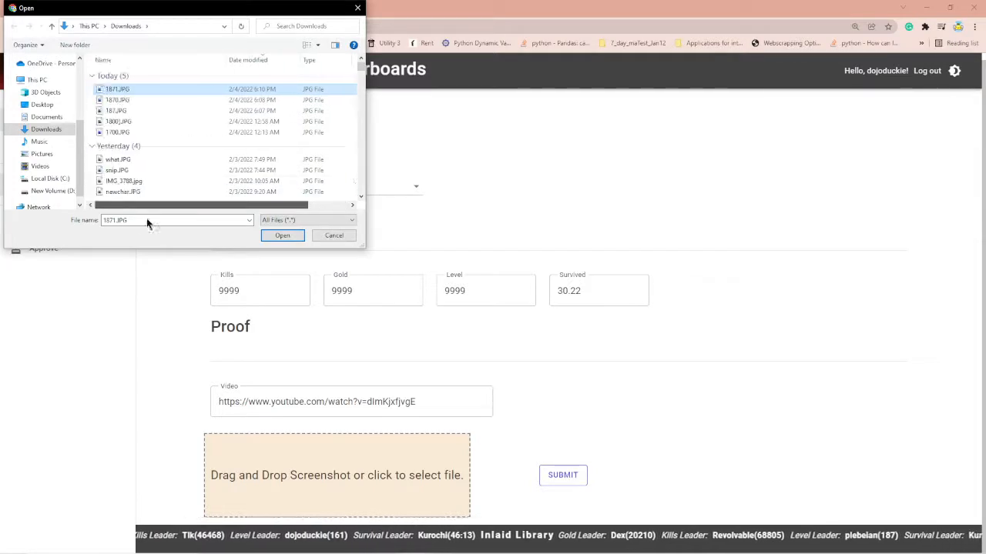
{"action": "left_click", "coordinate": [332, 235]}
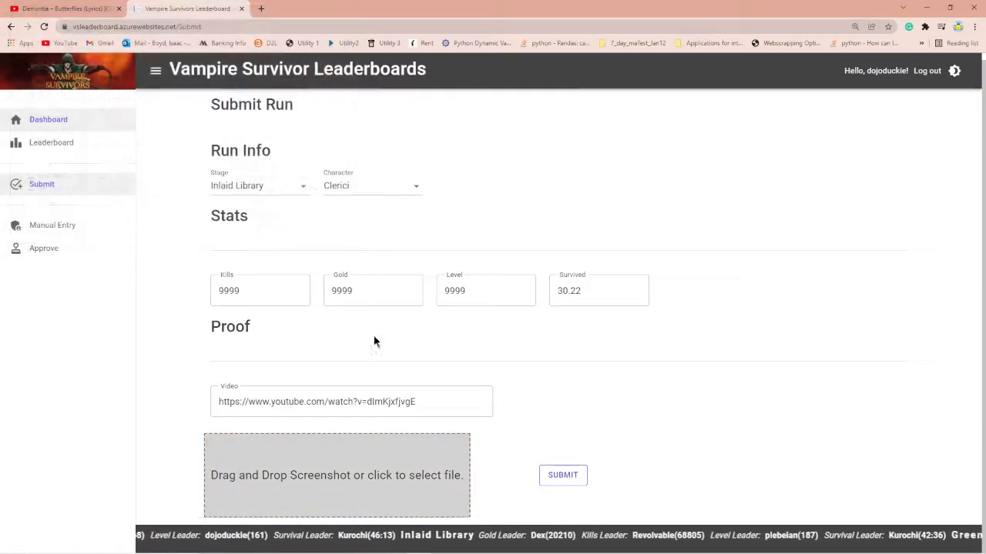
{"action": "left_click", "coordinate": [335, 474]}
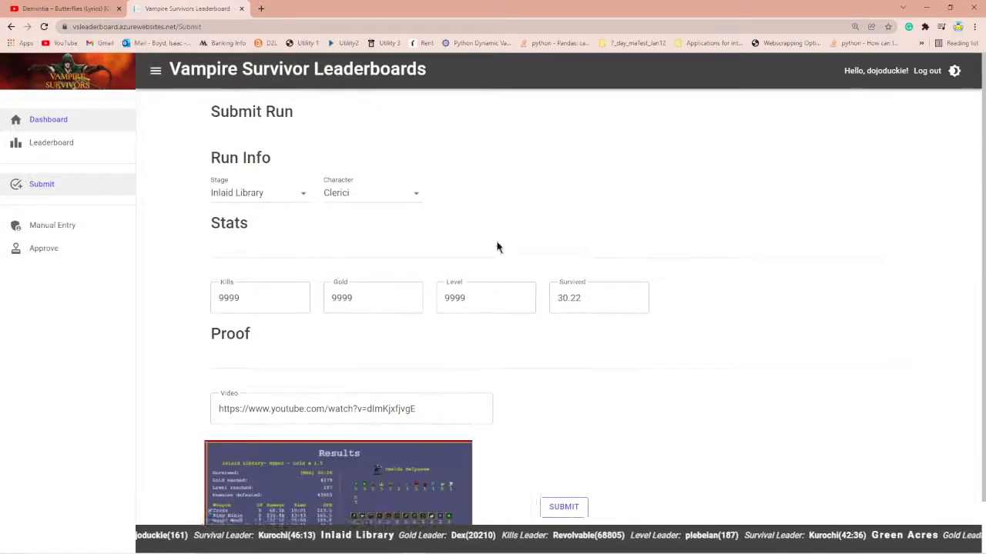
{"action": "scroll", "scroll_direction": "down", "scroll_amount": 3}
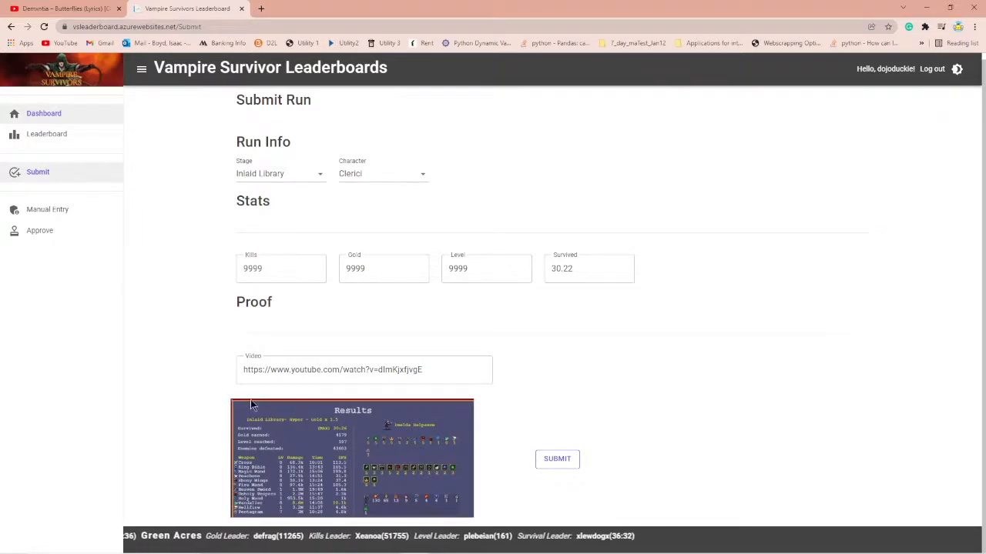
{"action": "scroll", "scroll_direction": "down", "scroll_amount": 3}
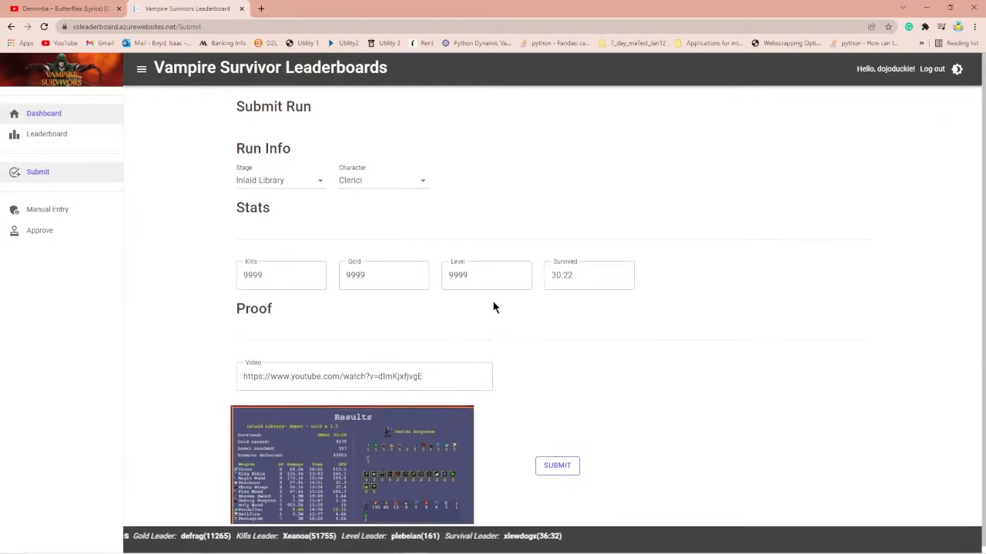
{"action": "scroll", "scroll_direction": "down", "scroll_amount": 3}
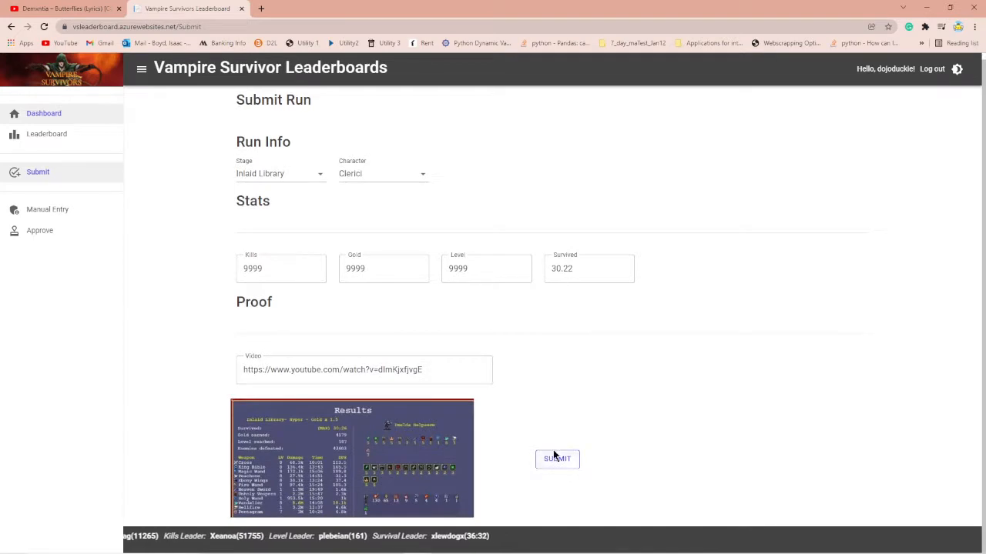
Step: Submit the run entry and go to the Approve queue
{"action": "left_click", "coordinate": [557, 459]}
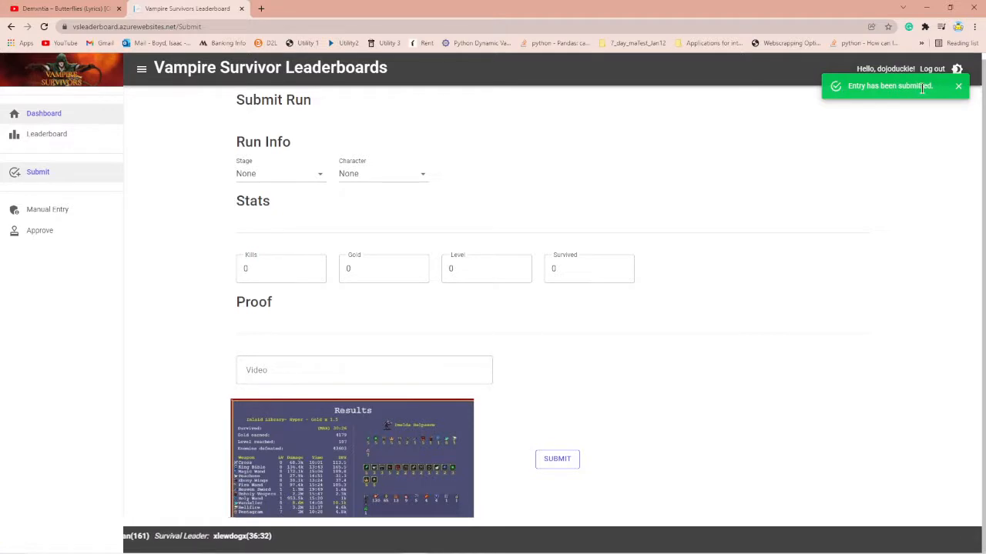
{"action": "left_click", "coordinate": [40, 231]}
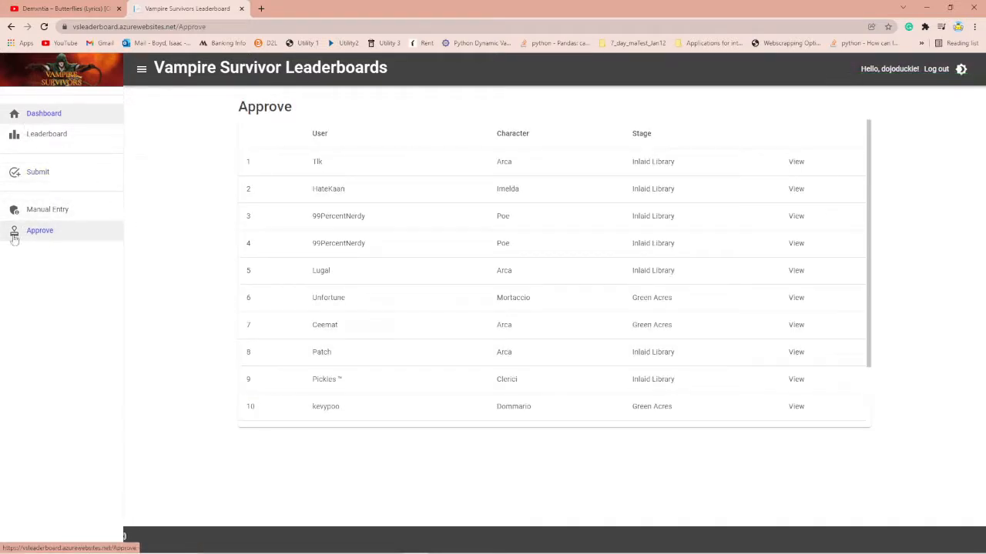
Step: Approve the dojoduckie Clerici run from the queue and go to the Leaderboard page
{"action": "scroll", "scroll_direction": "down", "scroll_amount": 3}
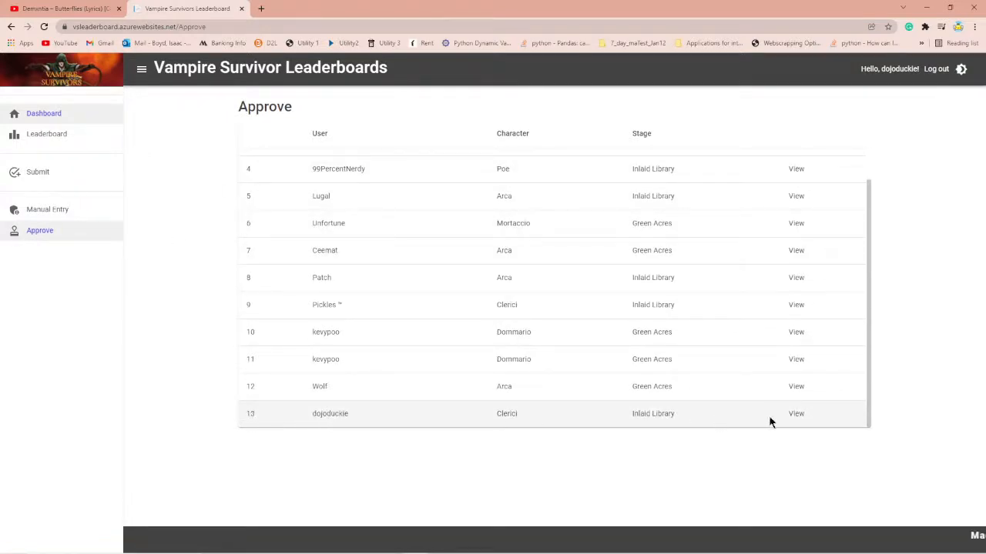
{"action": "left_click", "coordinate": [796, 413]}
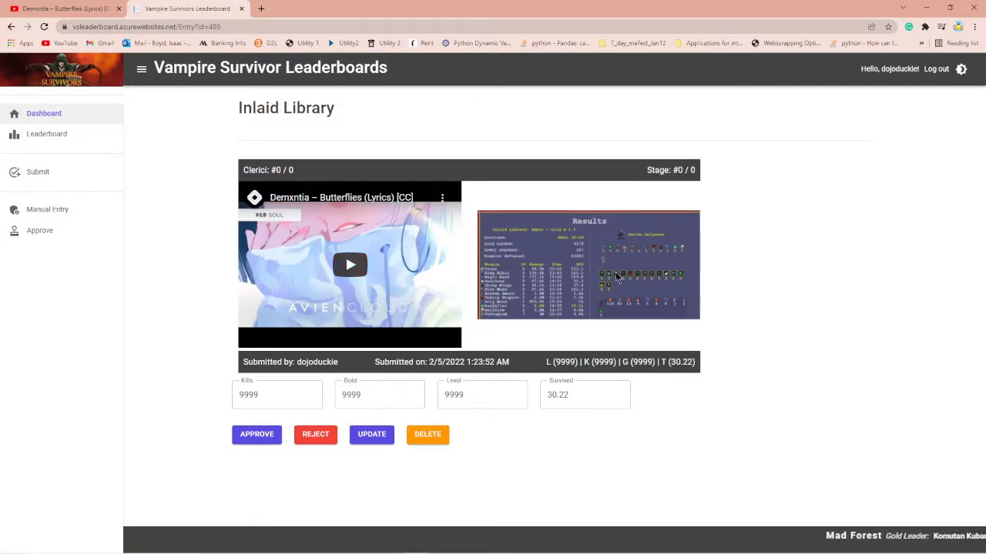
{"action": "left_click", "coordinate": [255, 434]}
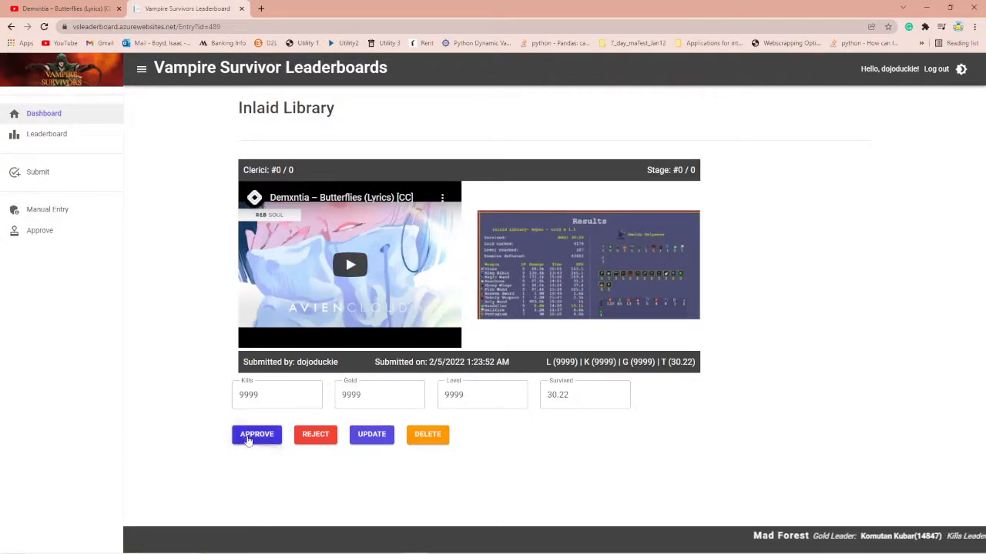
{"action": "left_click", "coordinate": [256, 435]}
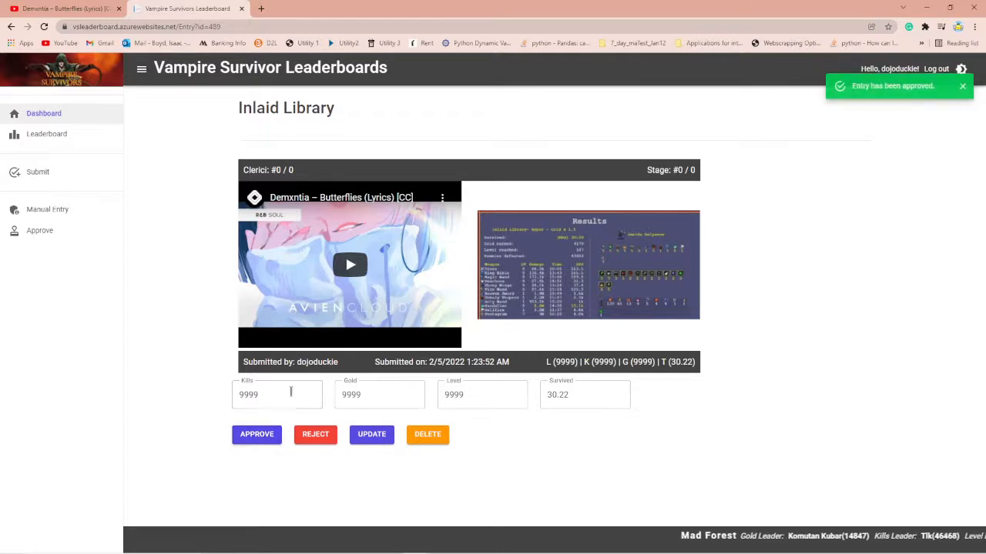
{"action": "left_click", "coordinate": [46, 132]}
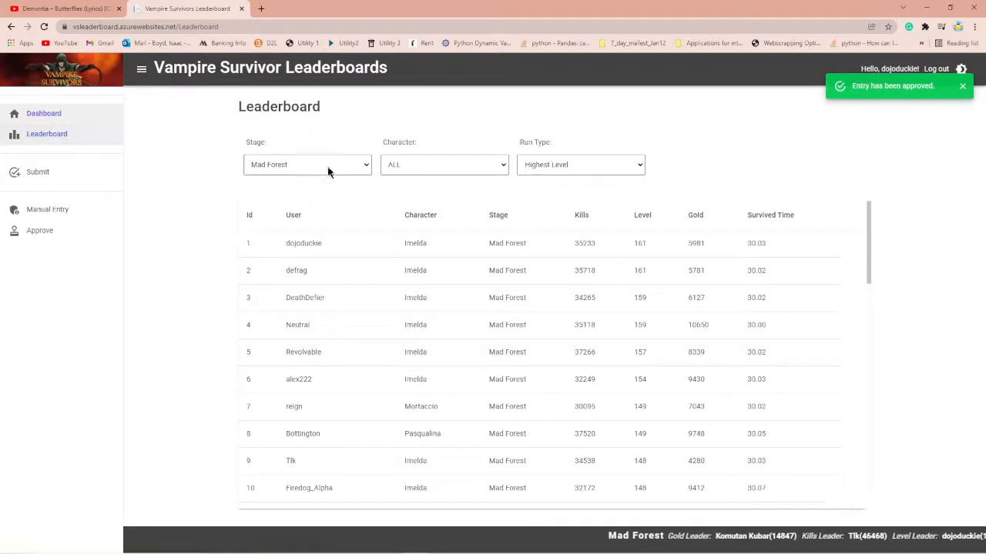
Step: Show the Inlaid Library leaderboard and open its top-ranked Clerici run
{"action": "left_click", "coordinate": [306, 164]}
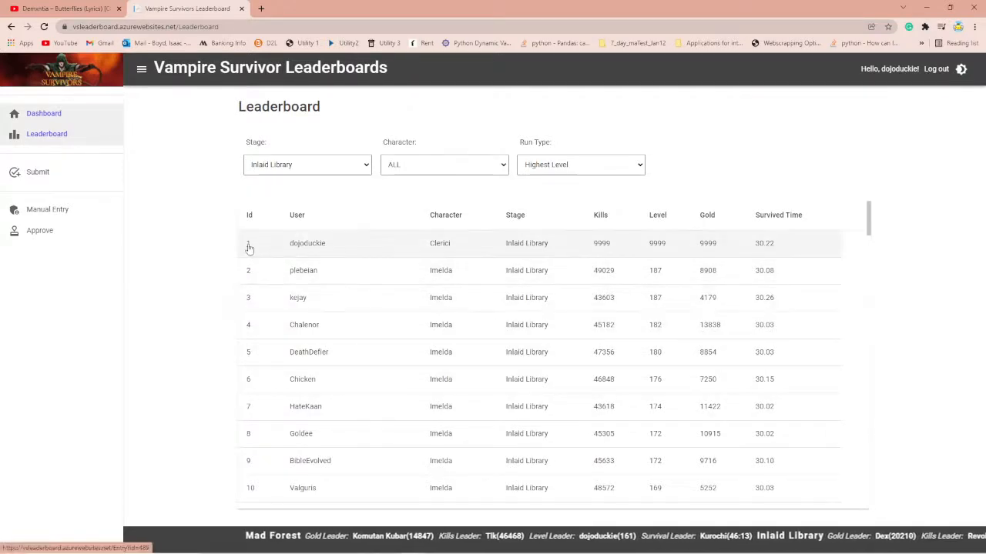
{"action": "left_click", "coordinate": [308, 244]}
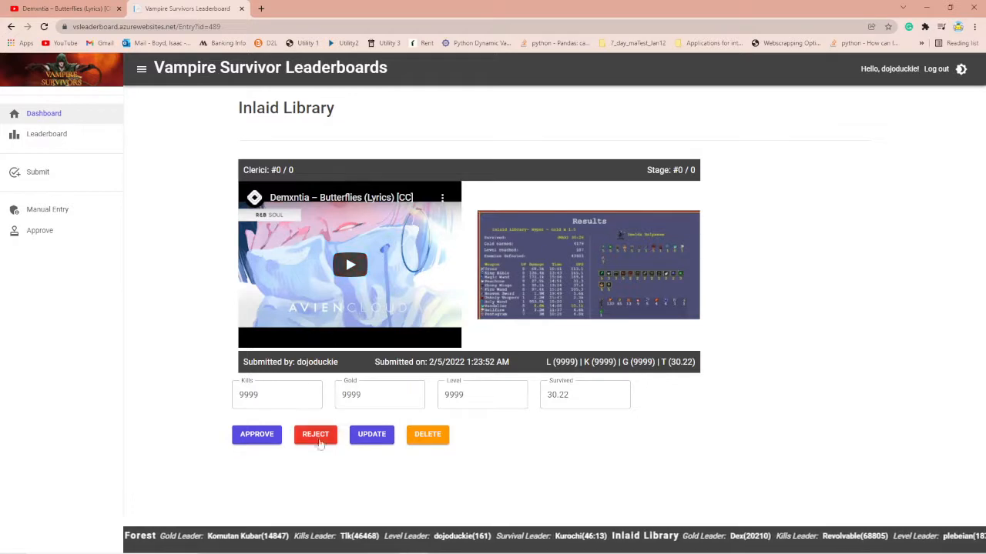
Step: Reject the Clerici run and return to the Dashboard overview
{"action": "left_click", "coordinate": [316, 434]}
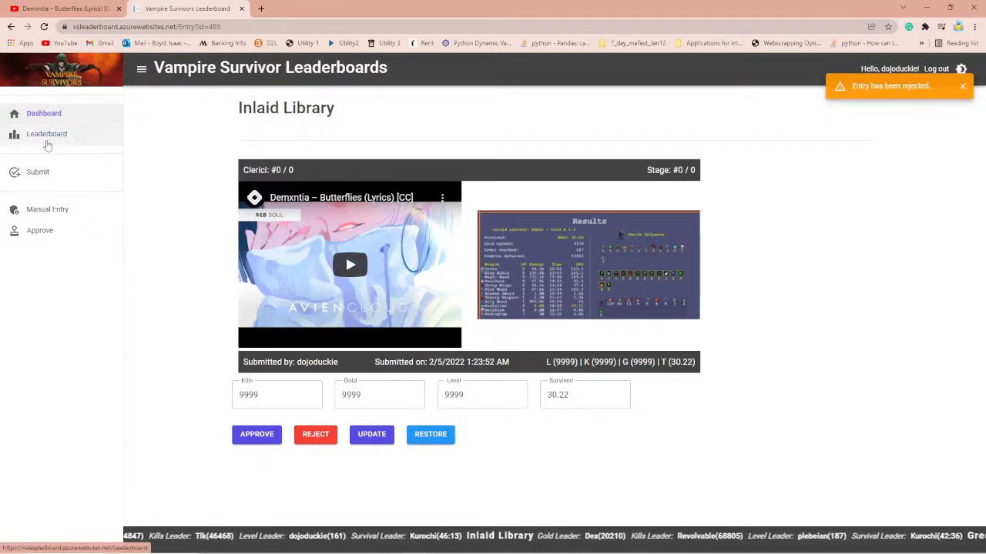
{"action": "left_click", "coordinate": [48, 136]}
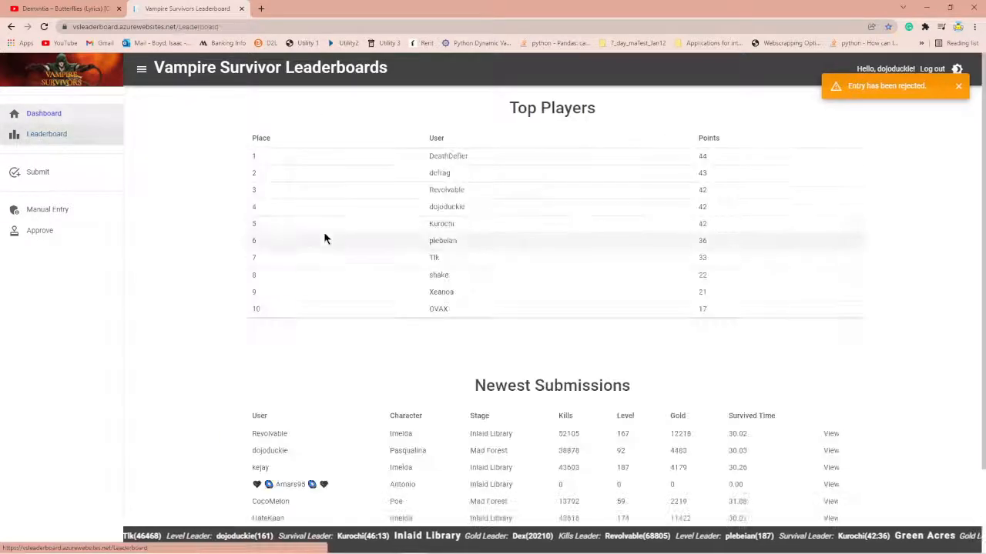